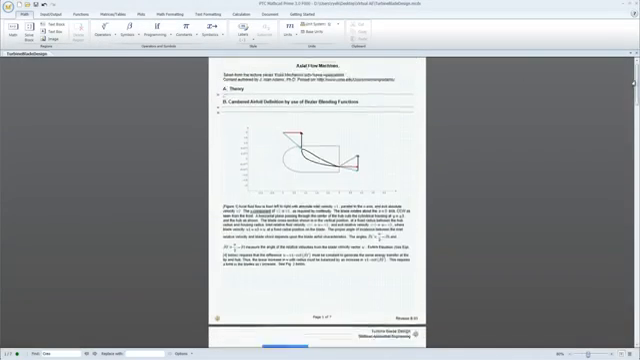
Scroll page by page through the turbine blade design worksheet, entering the value 4.5 along the way.
scroll(down, 3)
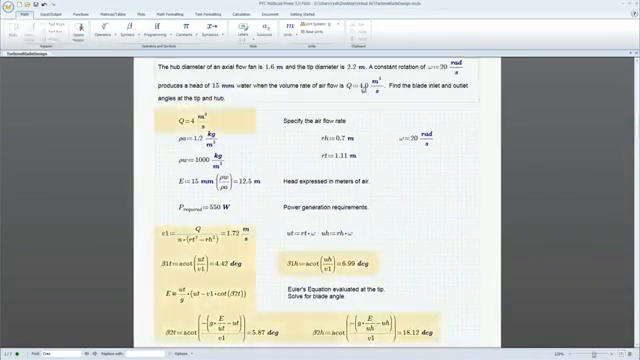
text(4.5)
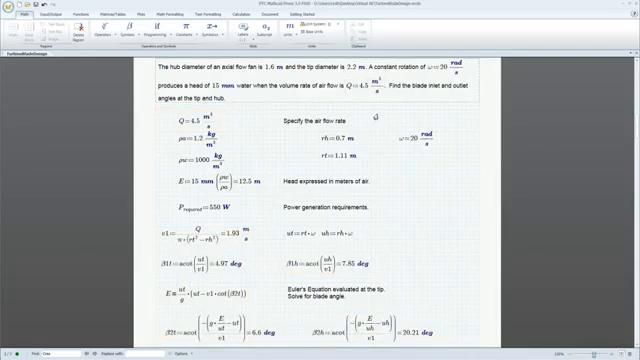
scroll(down, 3)
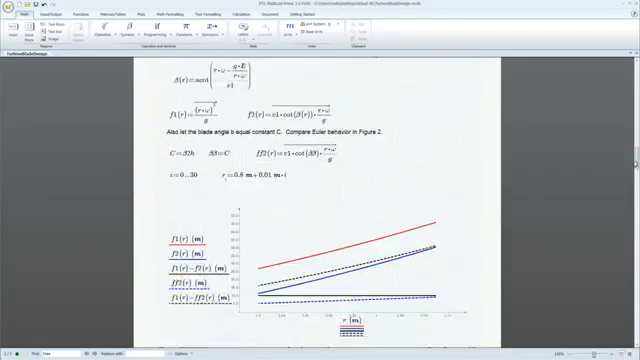
scroll(down, 3)
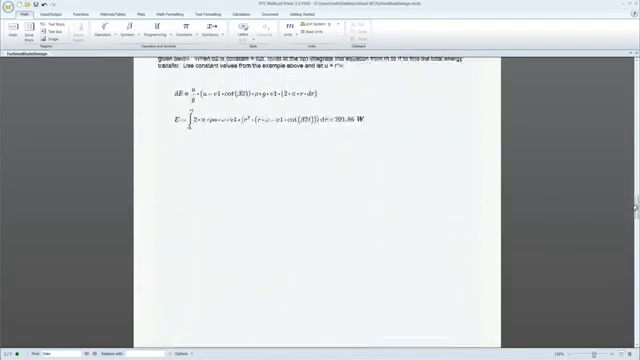
scroll(down, 3)
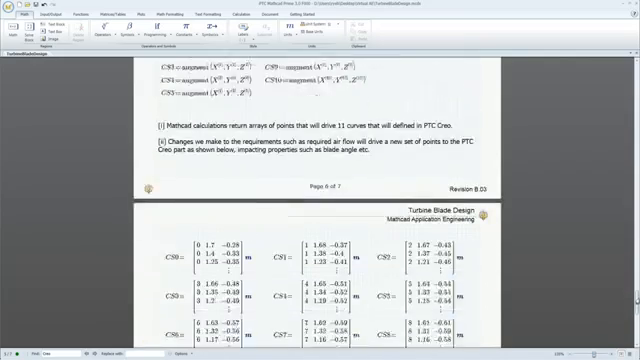
scroll(down, 3)
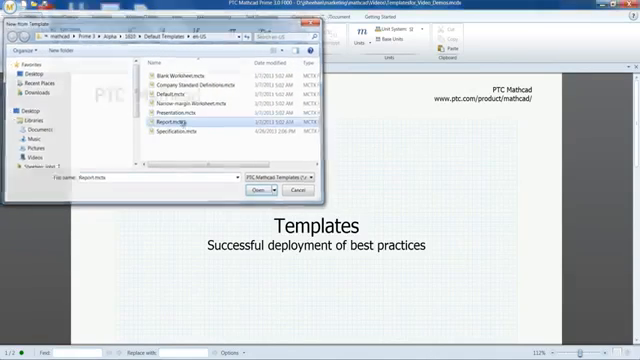
Load the Report template, then switch to the heat exchanger design worksheet.
click(260, 190)
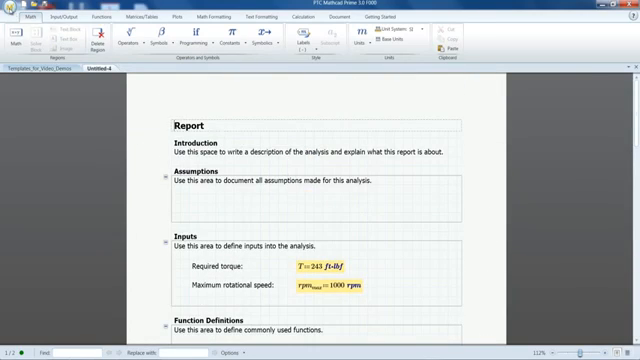
click(12, 10)
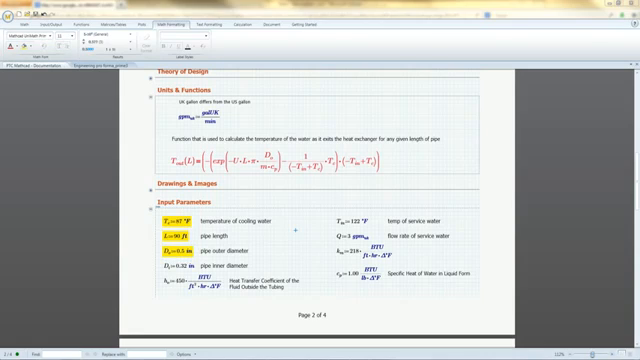
Load the Cholesky factorization worksheet for a random n-by-n matrix.
scroll(up, 3)
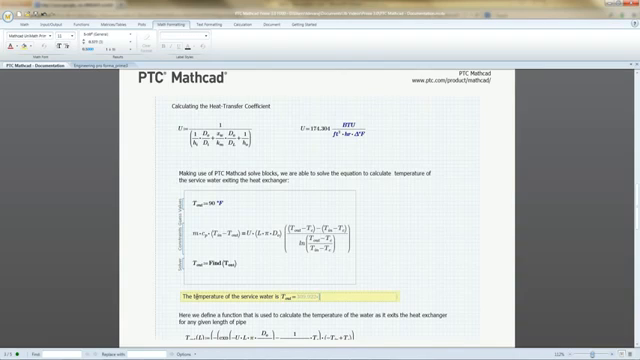
click(296, 48)
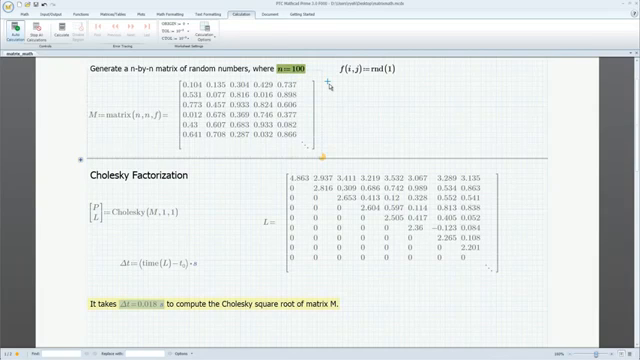
Review the polar contour plot, then load the Universal Beams to BS4 worksheet.
scroll(down, 3)
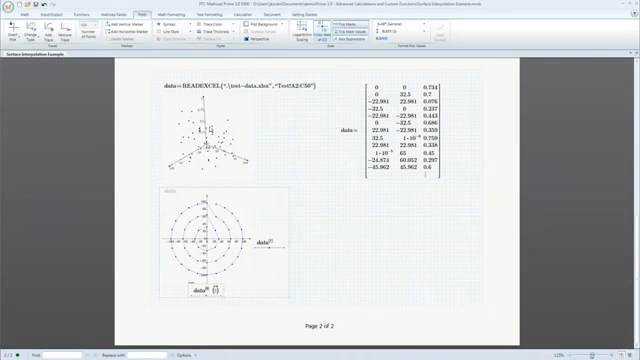
click(20, 30)
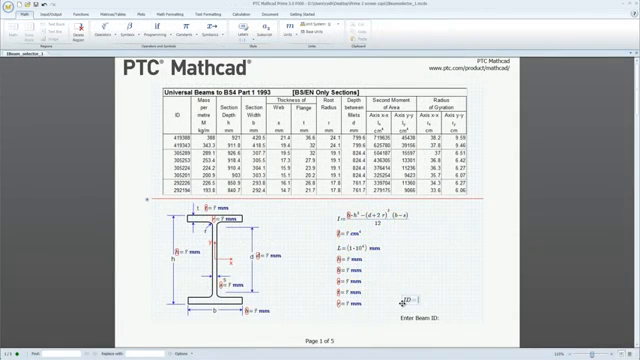
Enter the value 419388 in the beam worksheet before loading the brake heat generation worksheet.
text(419388)
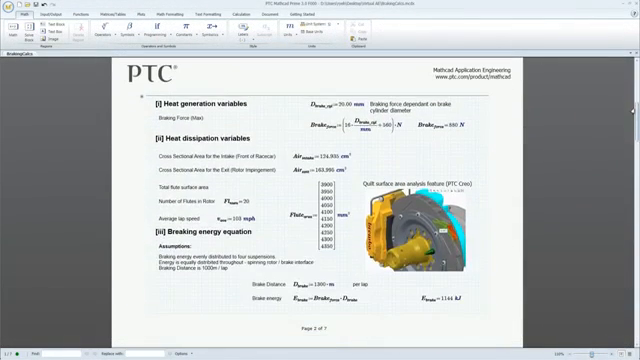
Scroll through convection dissipation and energy balance down to the rotor temperature plot.
scroll(down, 3)
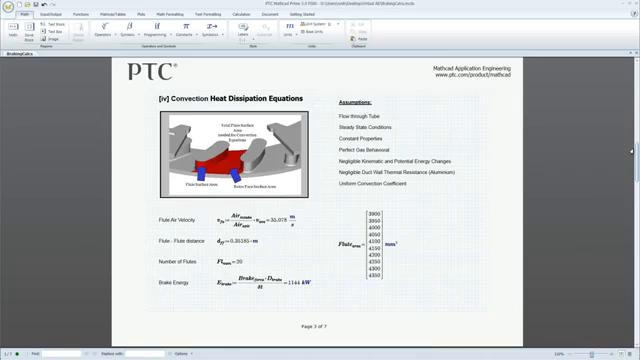
scroll(down, 3)
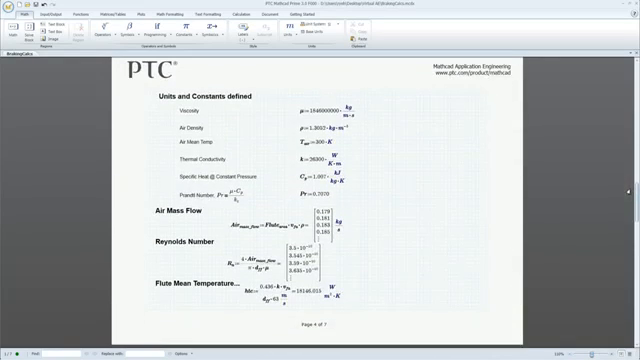
scroll(down, 3)
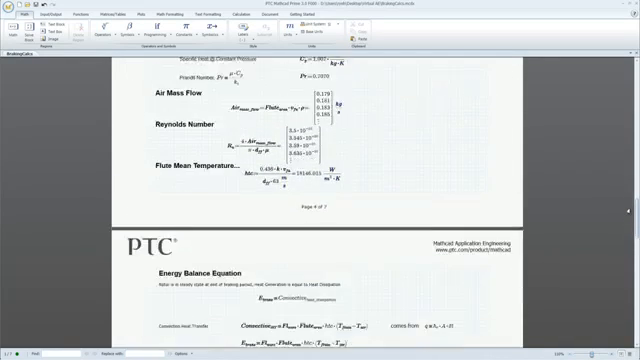
scroll(down, 3)
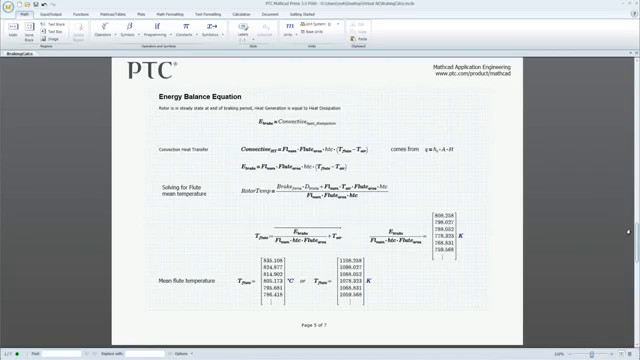
scroll(down, 3)
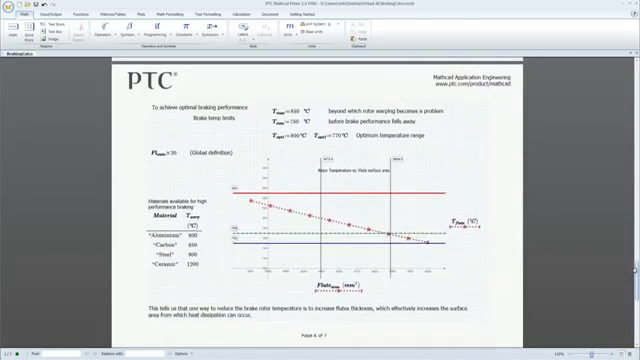